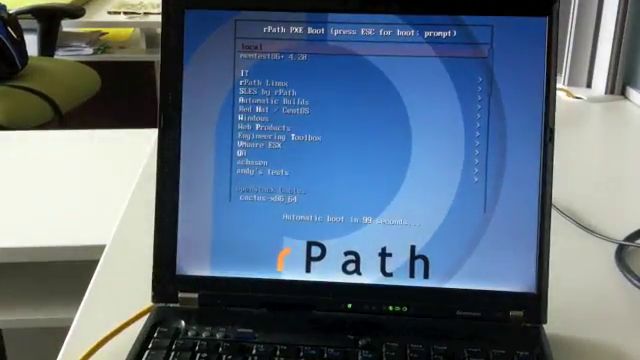
Move the boot menu highlight past VMware ESX down to the QA entry
{"action": "key", "text": "Down"}
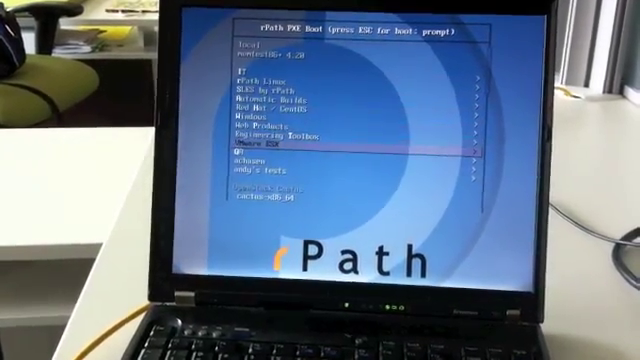
{"action": "key", "text": "Down"}
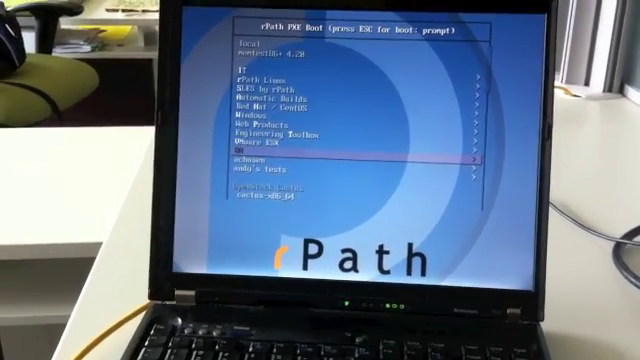